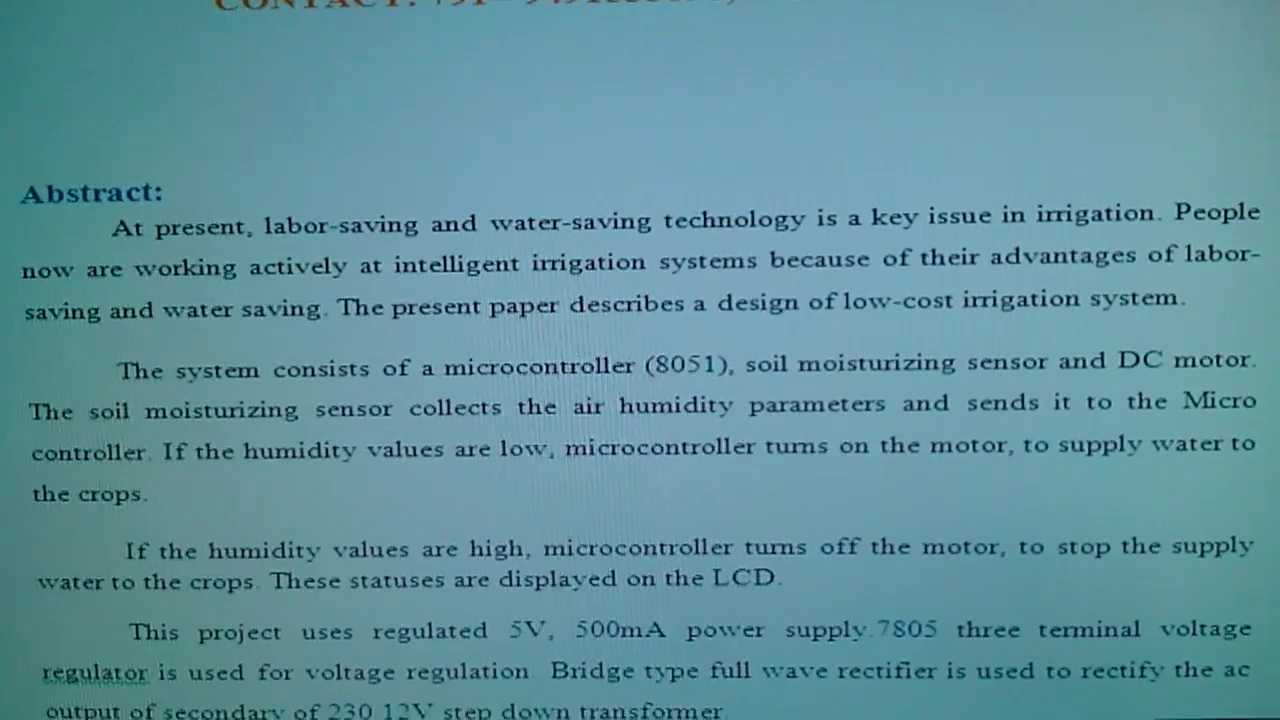
scroll(down, 3)
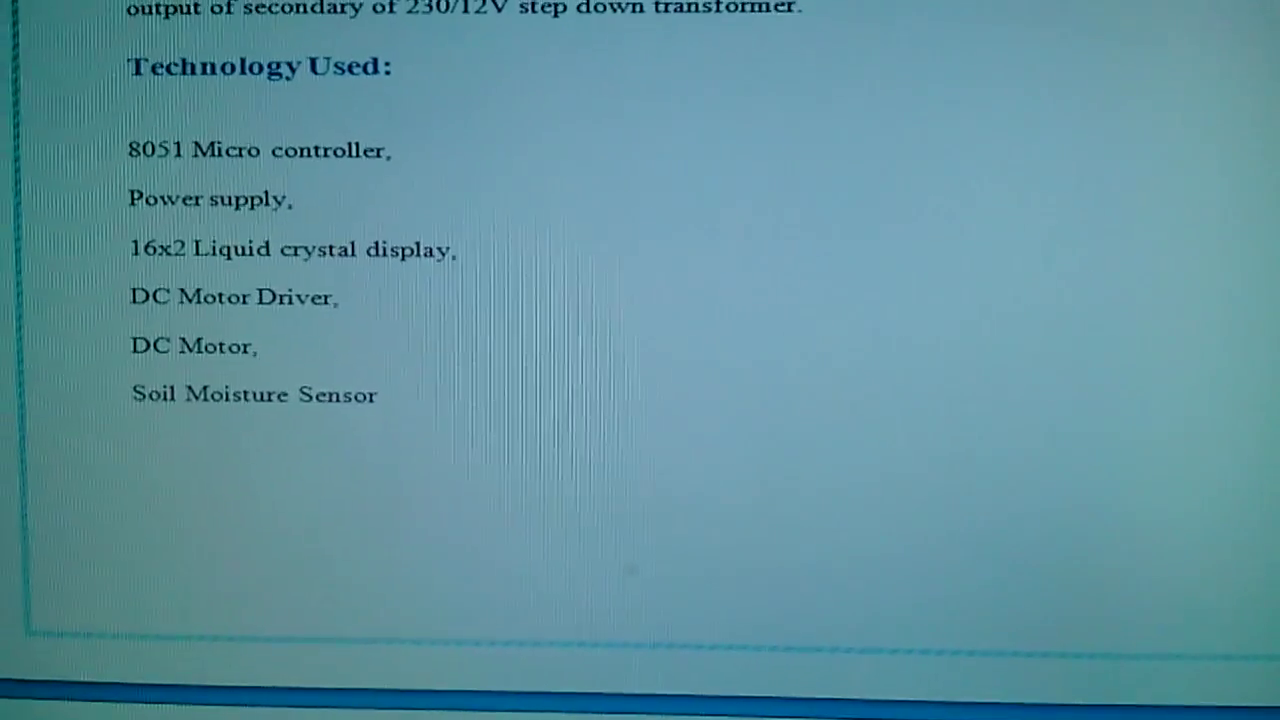
scroll(down, 3)
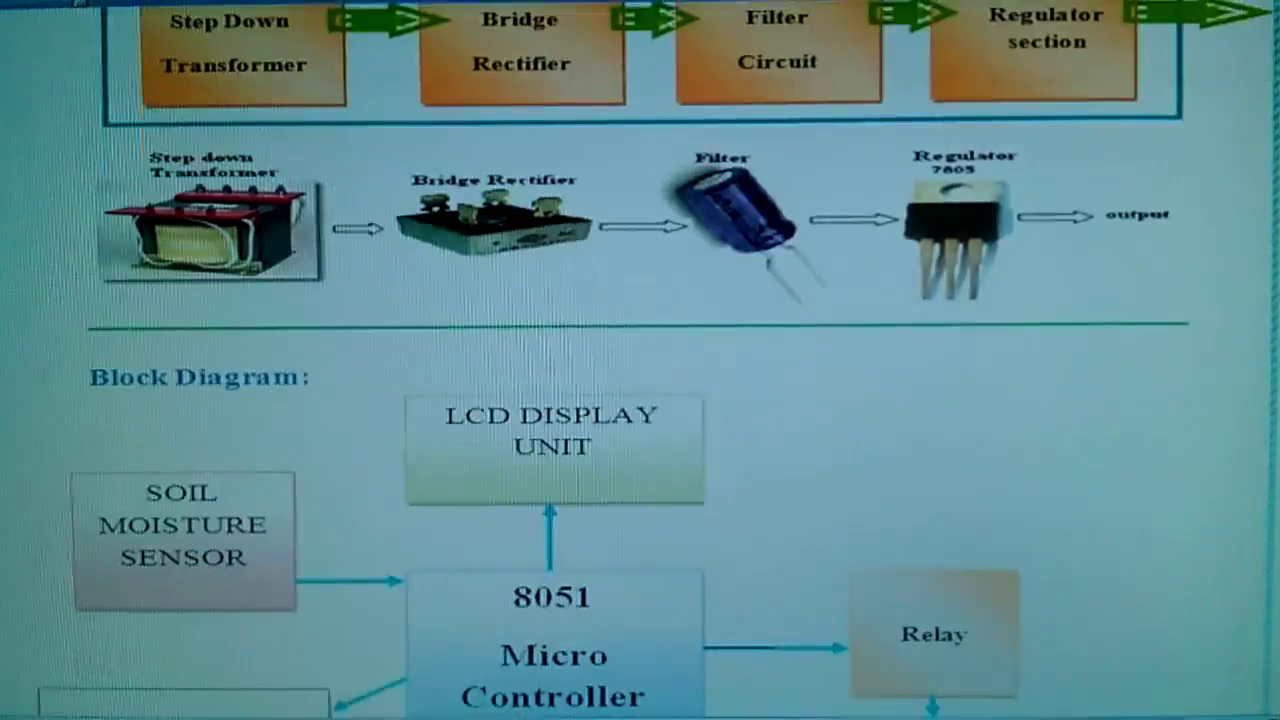
scroll(down, 3)
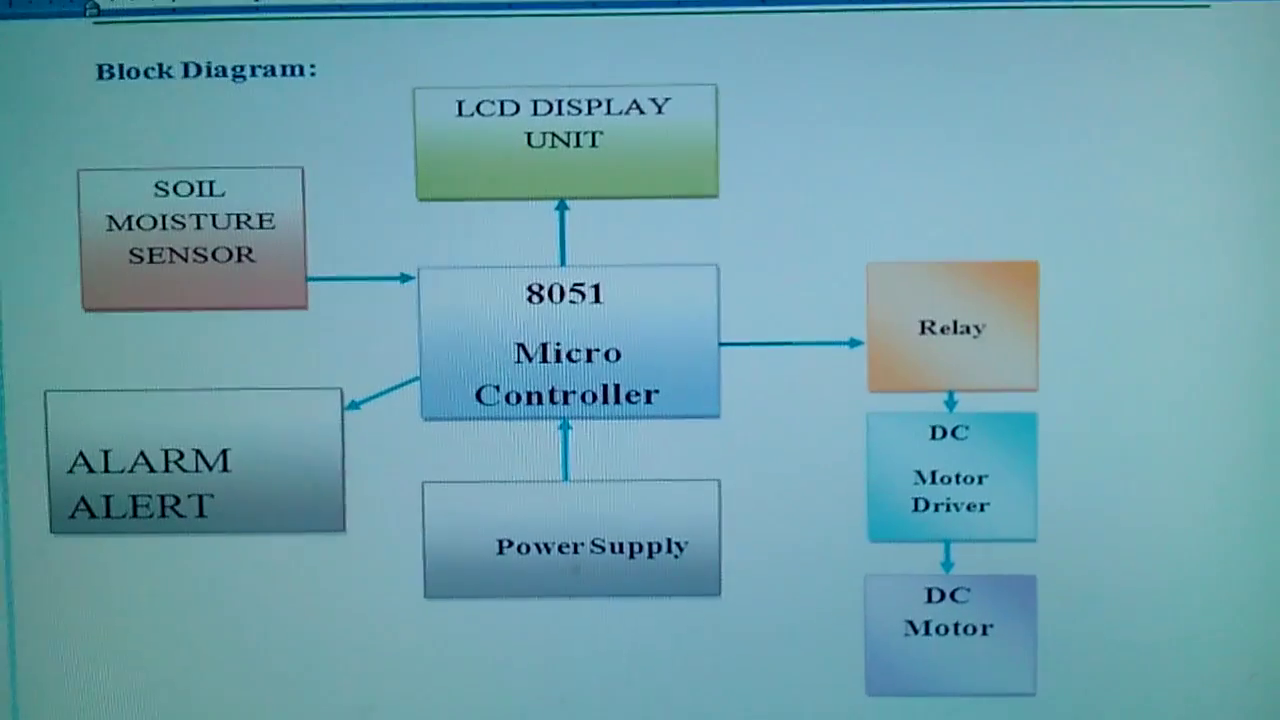